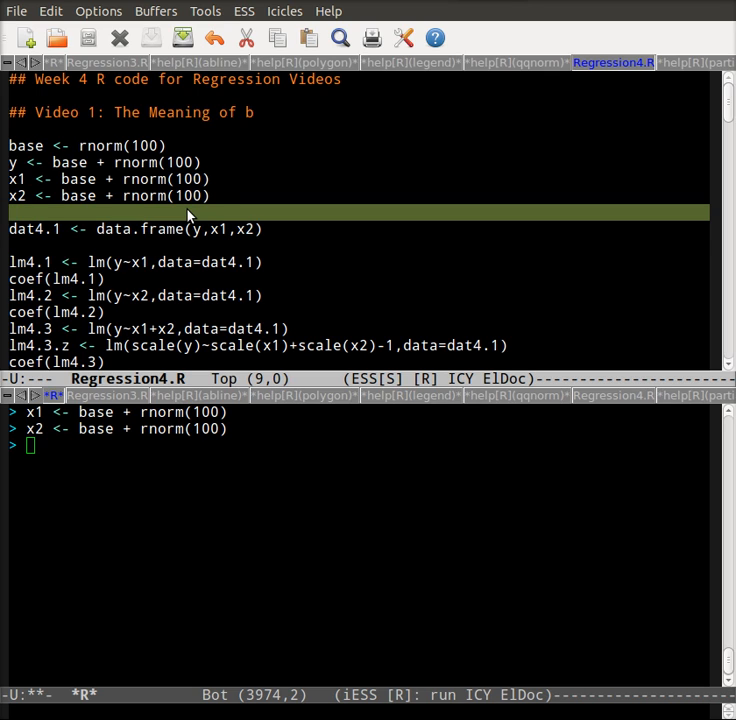
Evaluate the data-generation lines, dat4.1 and lm4.1 in the R process.
{"action": "key", "text": "down"}
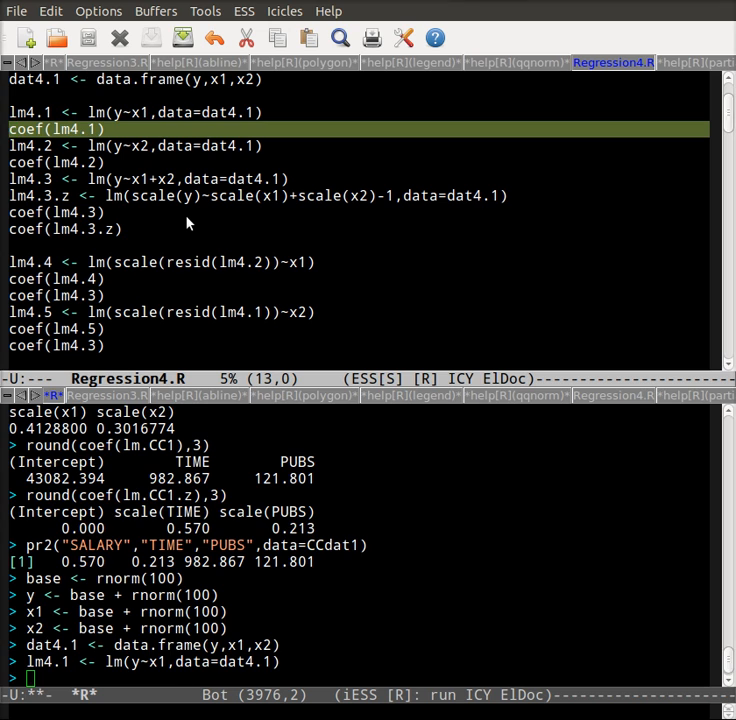
Print coef(lm4.1): intercept -0.2423027 and x1 slope 0.4645083.
{"action": "key", "text": "Return"}
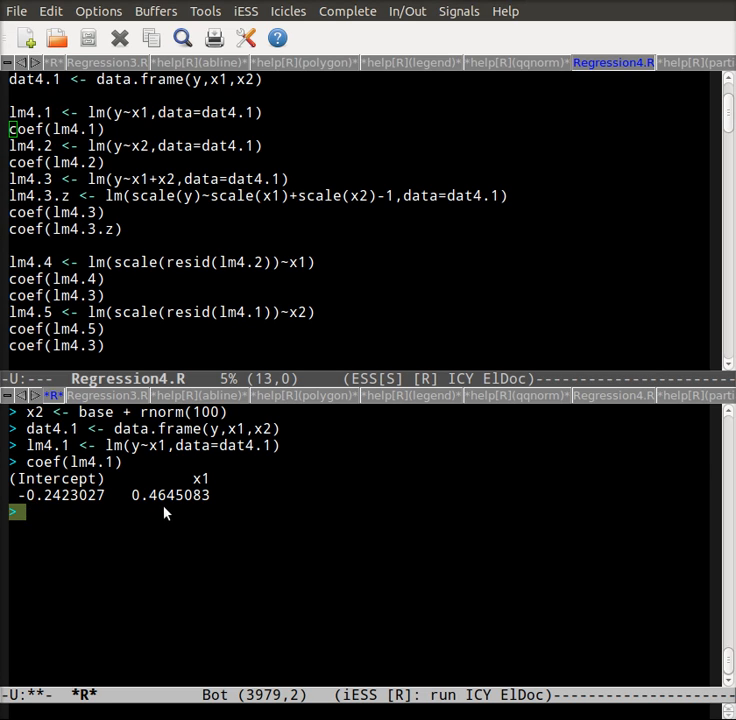
{"action": "mouse_move", "coordinate": [70, 520]}
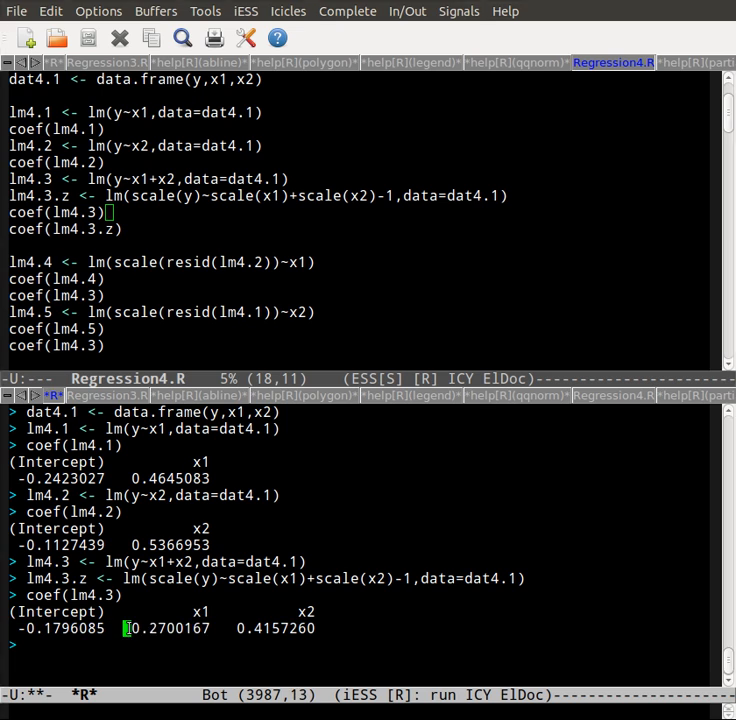
Pick out the x1 coefficient of lm4.3 in the R console output.
{"action": "double_click", "coordinate": [168, 628]}
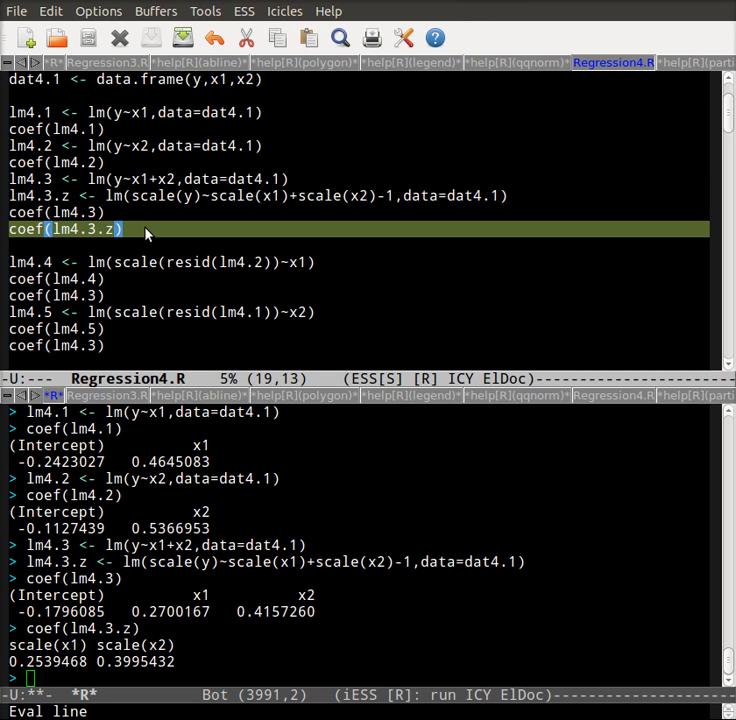
{"action": "mouse_move", "coordinate": [278, 218]}
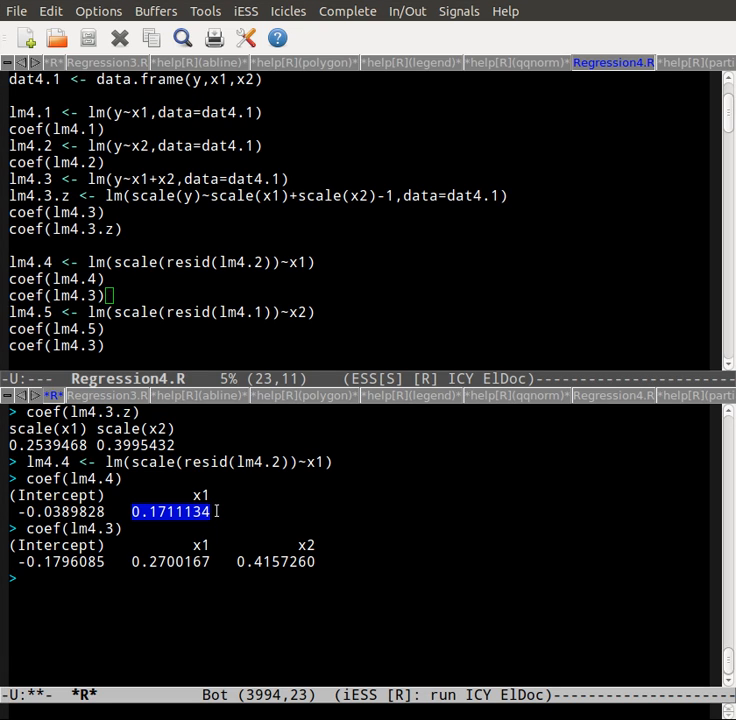
{"action": "mouse_move", "coordinate": [220, 560]}
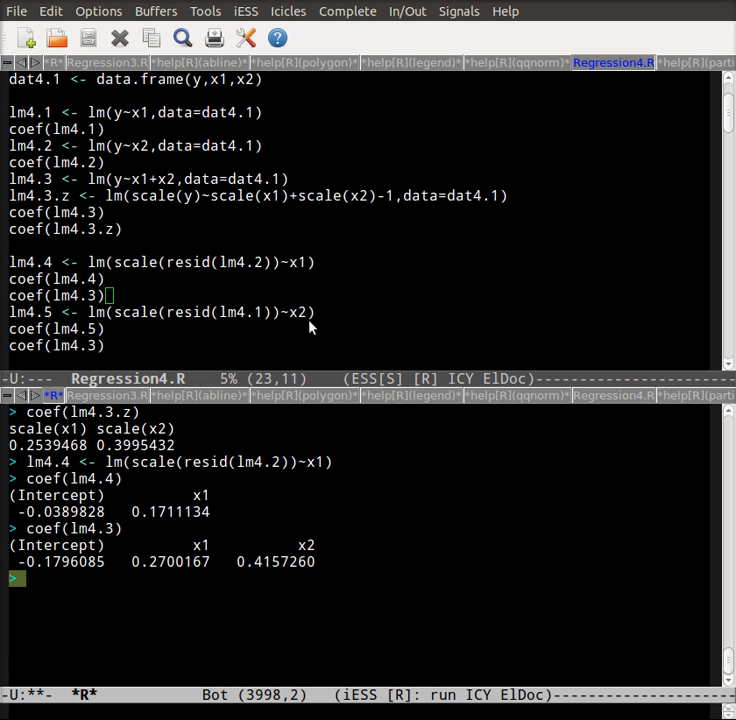
{"action": "mouse_move", "coordinate": [264, 288]}
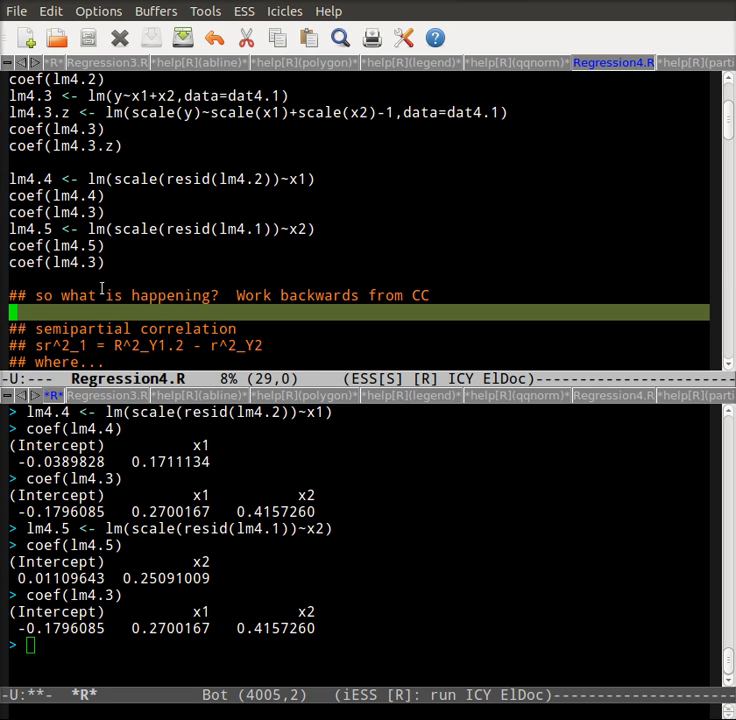
Evaluate and print sr.1 and sr.2, giving 0.2257709 and 0.355213.
{"action": "scroll", "scroll_direction": "down", "scroll_amount": 3}
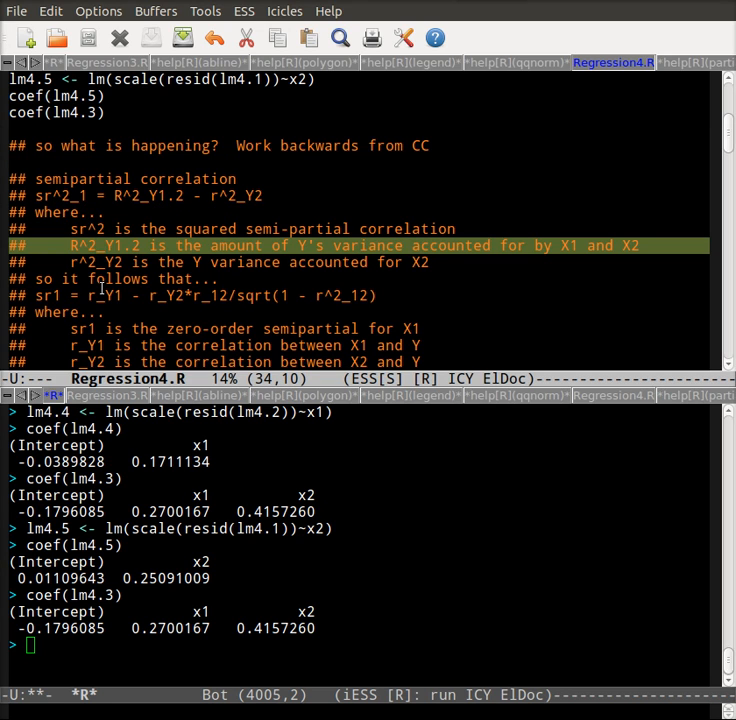
{"action": "key", "text": "down"}
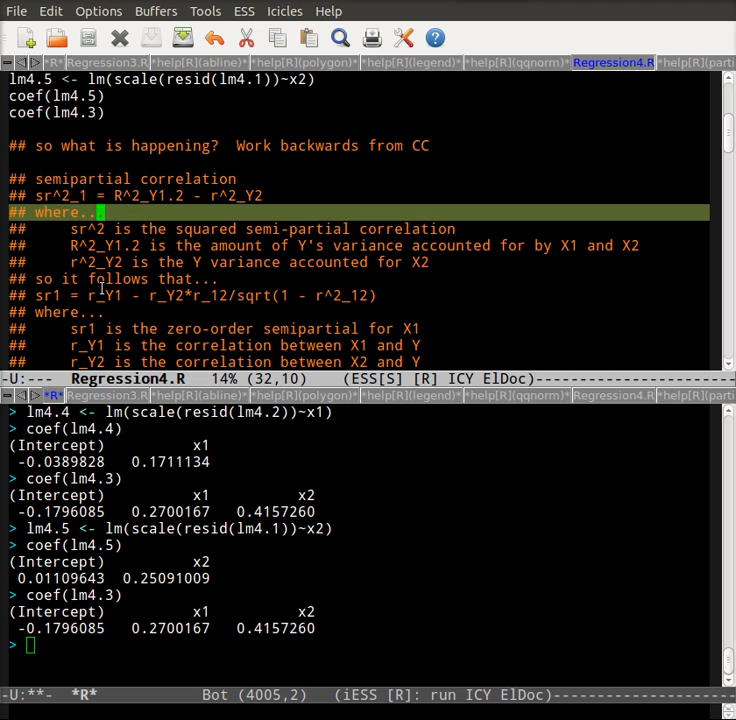
{"action": "key", "text": "up"}
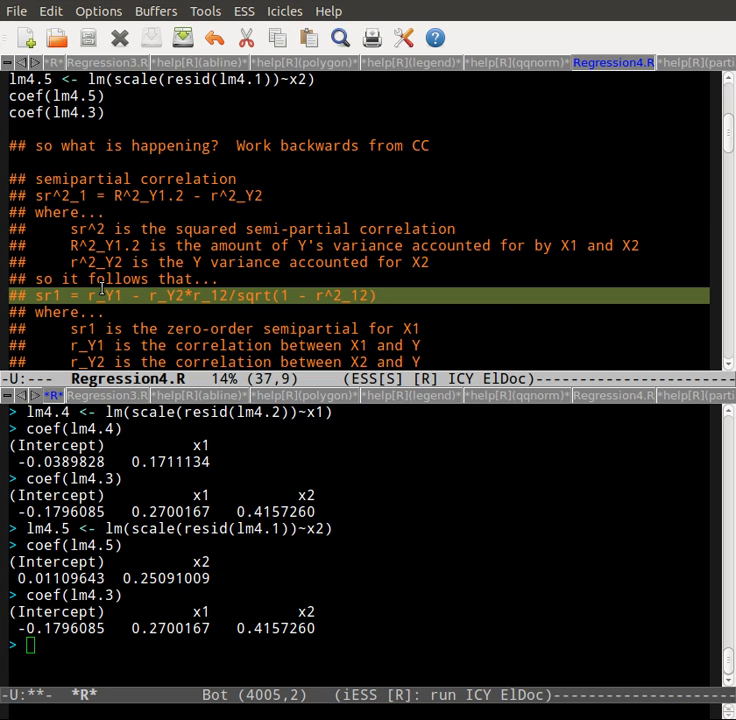
{"action": "scroll", "scroll_direction": "down", "scroll_amount": 3}
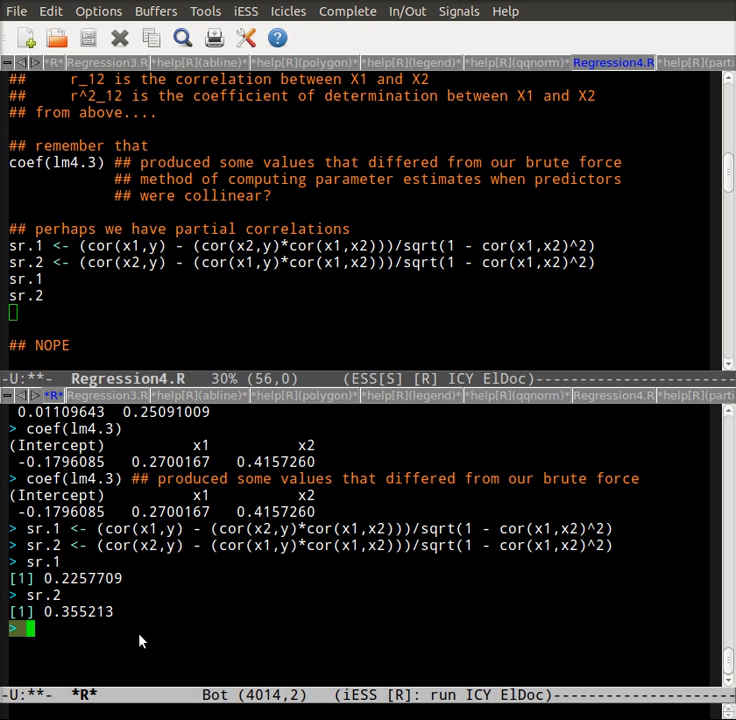
Start entering coef(lm4.3) in the *R* buffer.
{"action": "type", "text": "coef("}
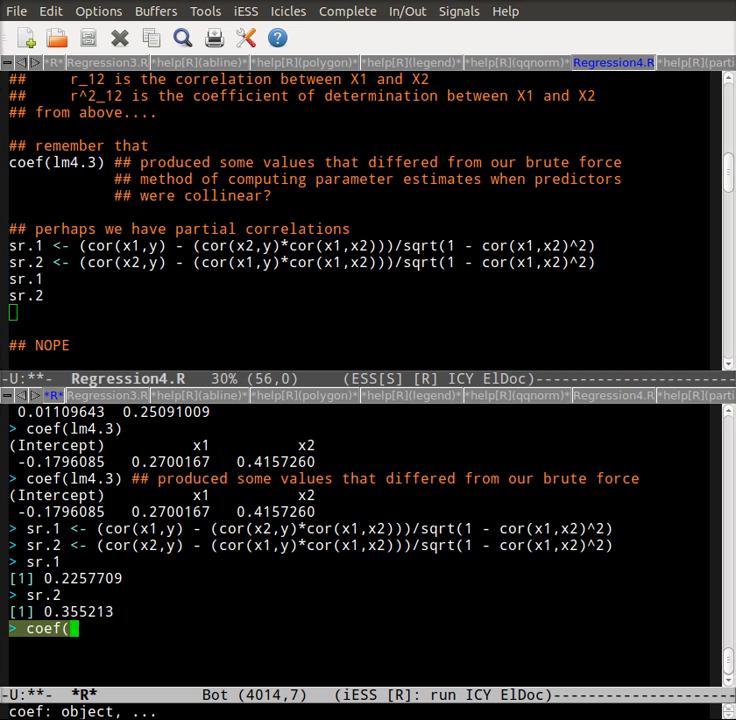
{"action": "type", "text": "lm4.3"}
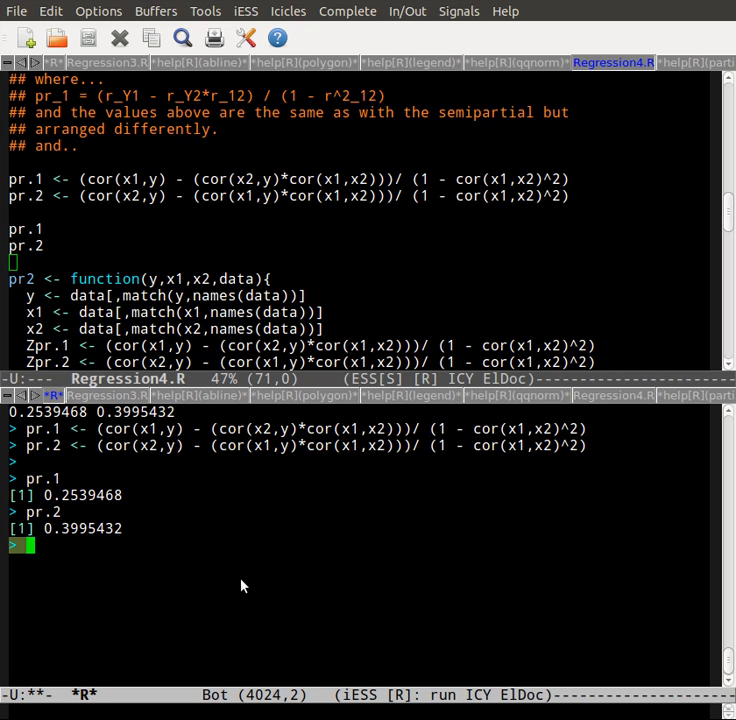
Run coef(lm4.3.z) to show 0.2539468 and 0.3995432 match pr.1 and pr.2.
{"action": "type", "text": "coe"}
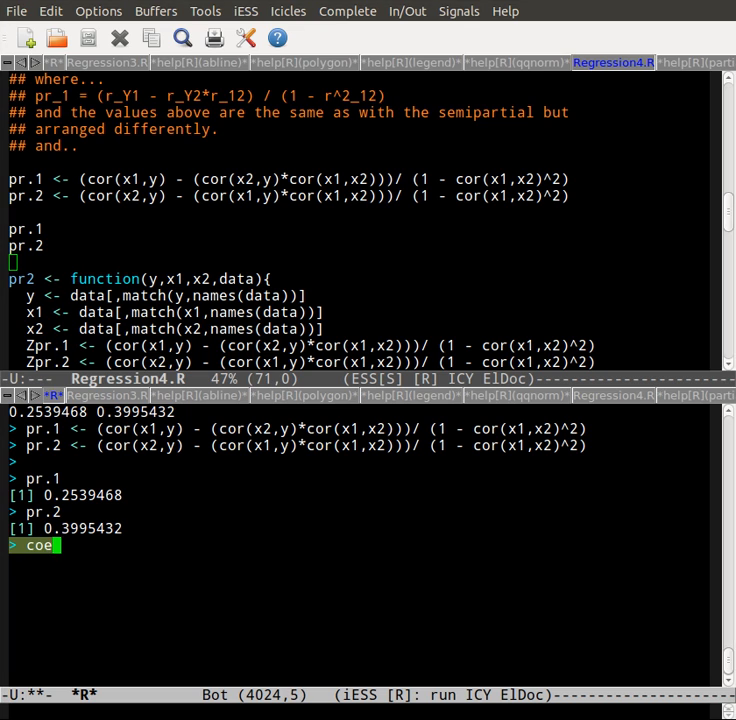
{"action": "type", "text": "(lm4.3.z"}
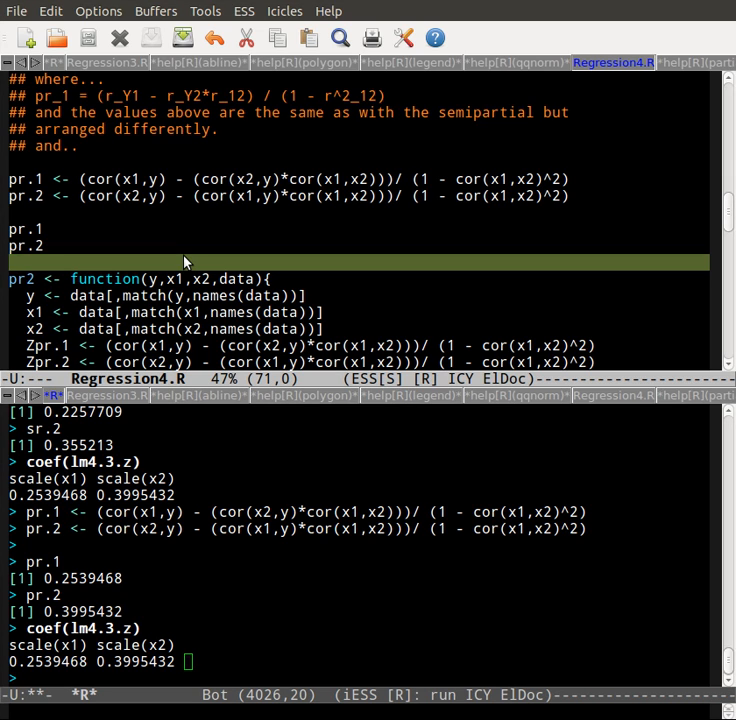
Select the pr2 function definition to send it to R.
{"action": "key", "text": "down"}
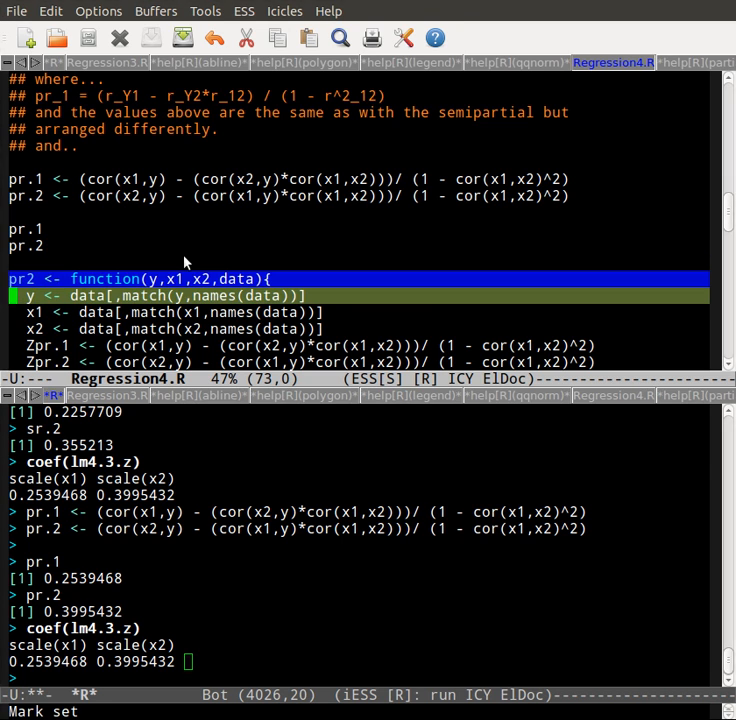
{"action": "scroll", "scroll_direction": "down", "scroll_amount": 3}
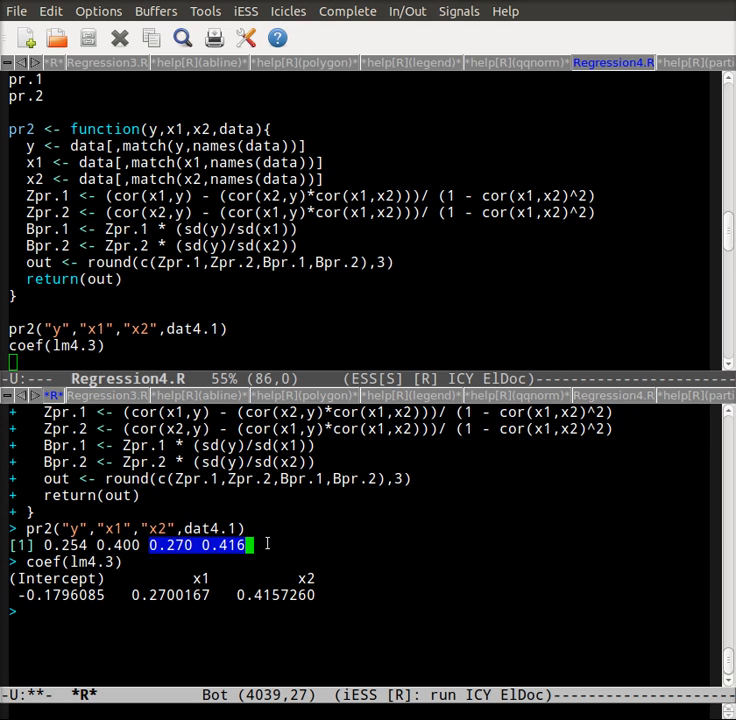
{"action": "mouse_move", "coordinate": [270, 550]}
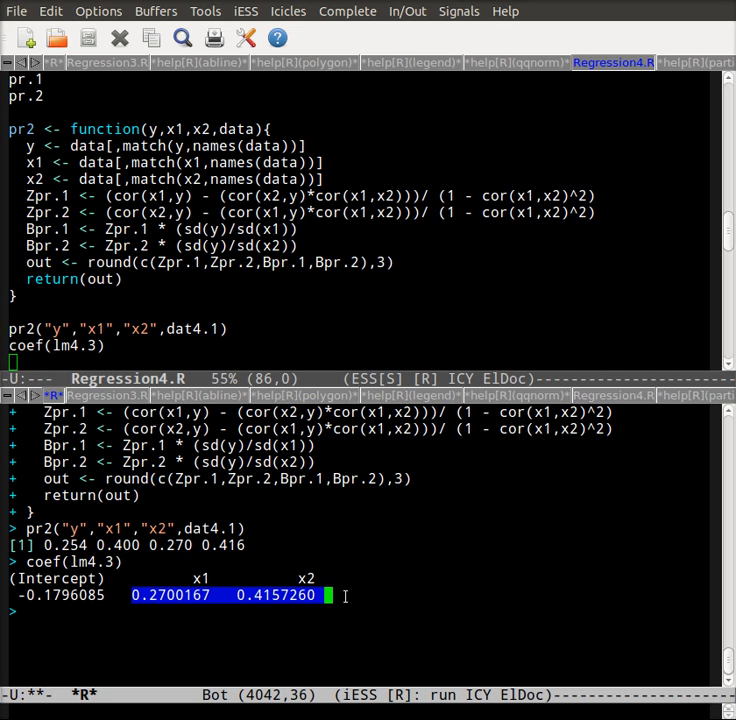
{"action": "mouse_move", "coordinate": [202, 612]}
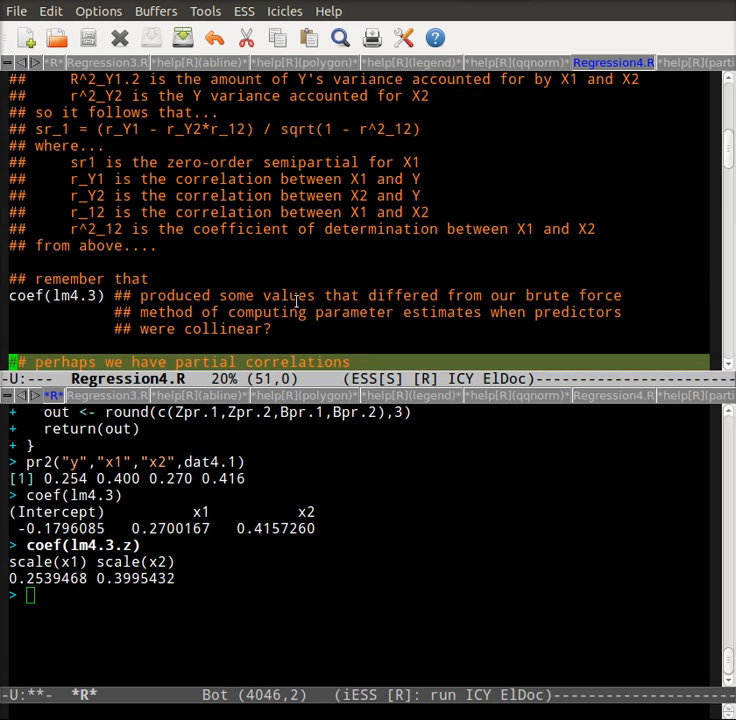
{"action": "scroll", "scroll_direction": "down", "scroll_amount": 3}
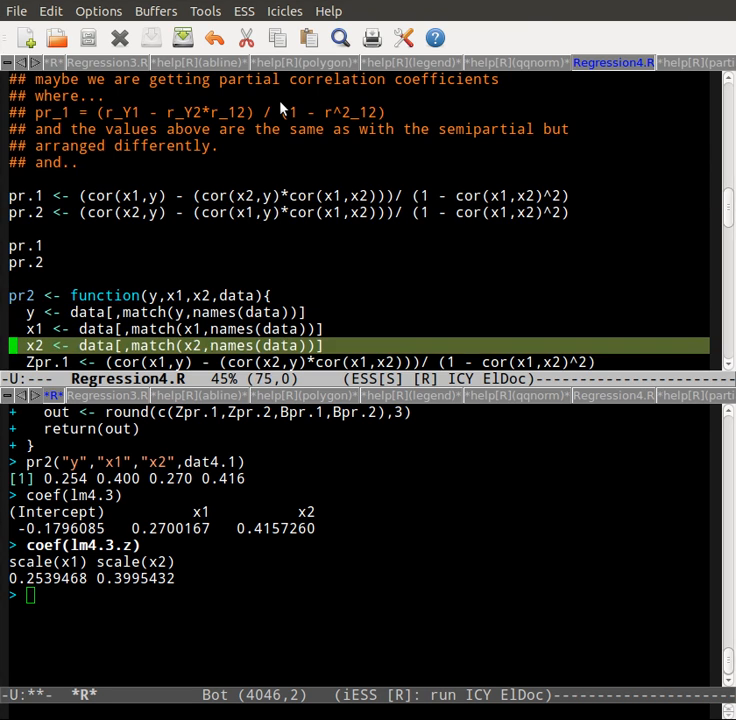
{"action": "scroll", "scroll_direction": "down", "scroll_amount": 3}
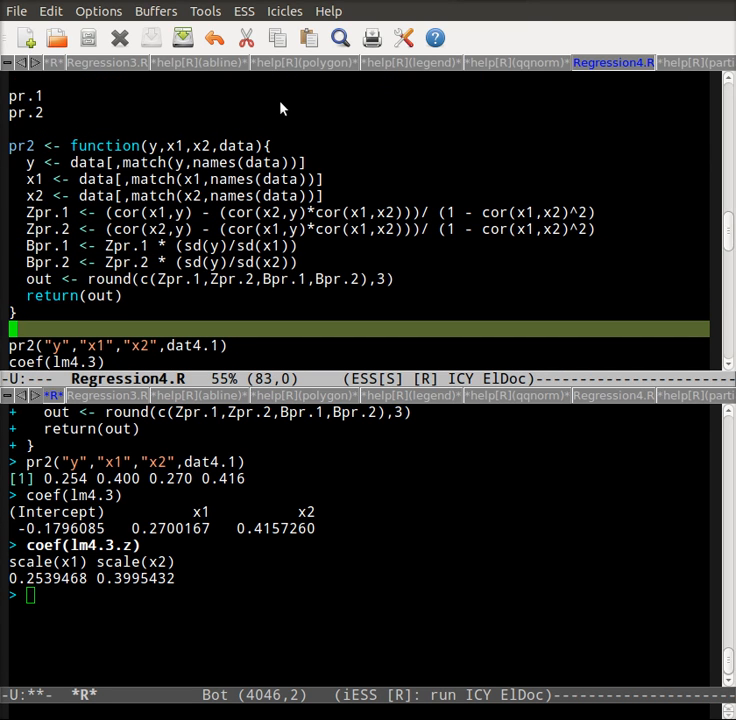